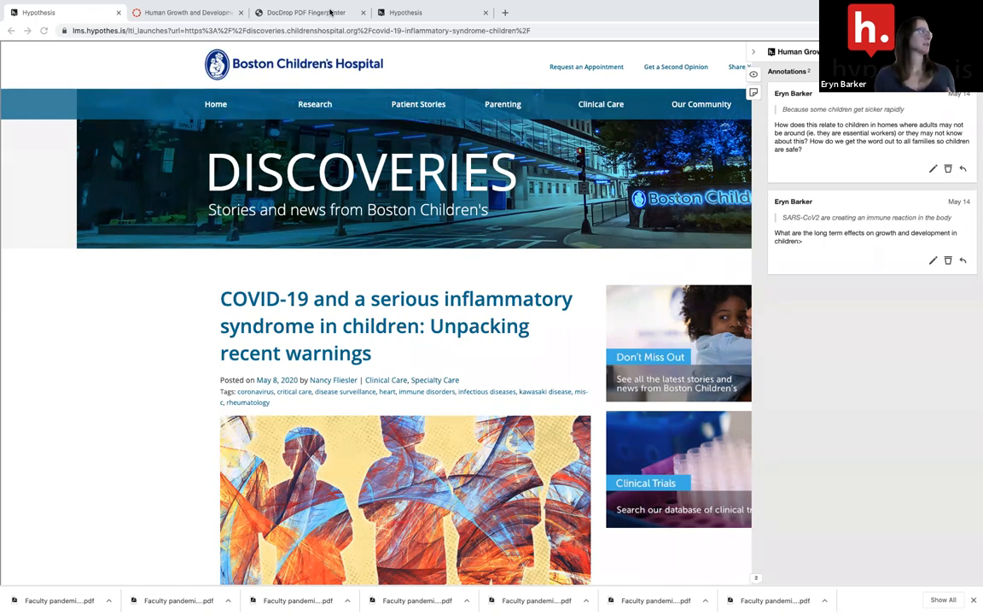
- Switch from the Hypothesis article to the DocDrop PDF Fingerprinter page
left_click(306, 12)
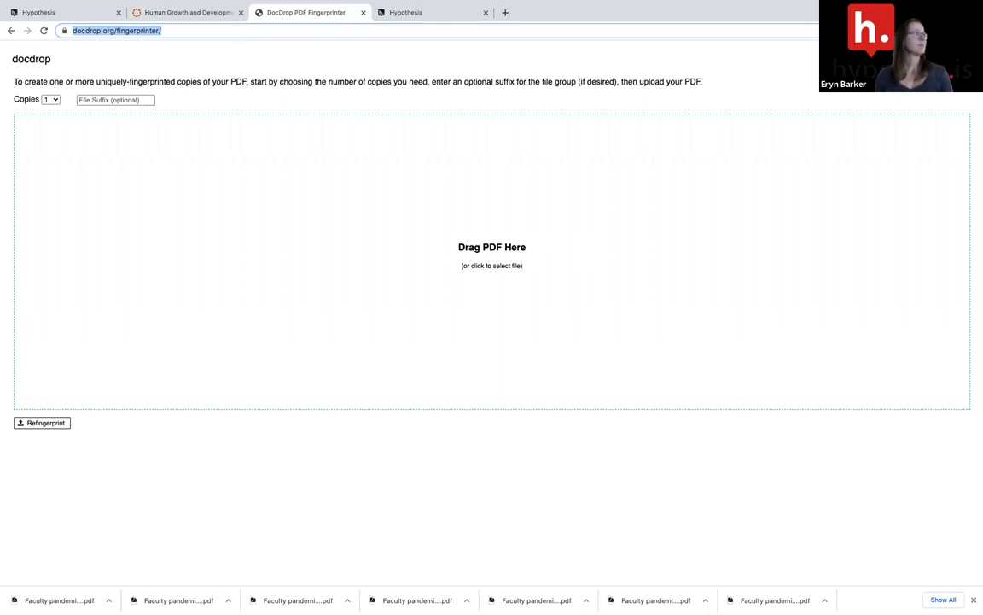
mouse_move(99, 184)
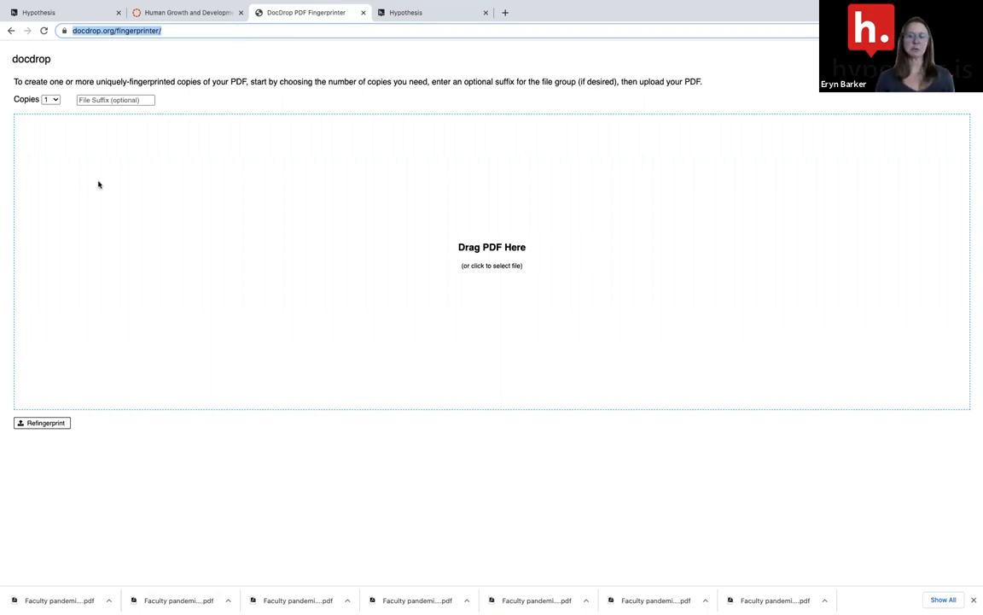
mouse_move(99, 184)
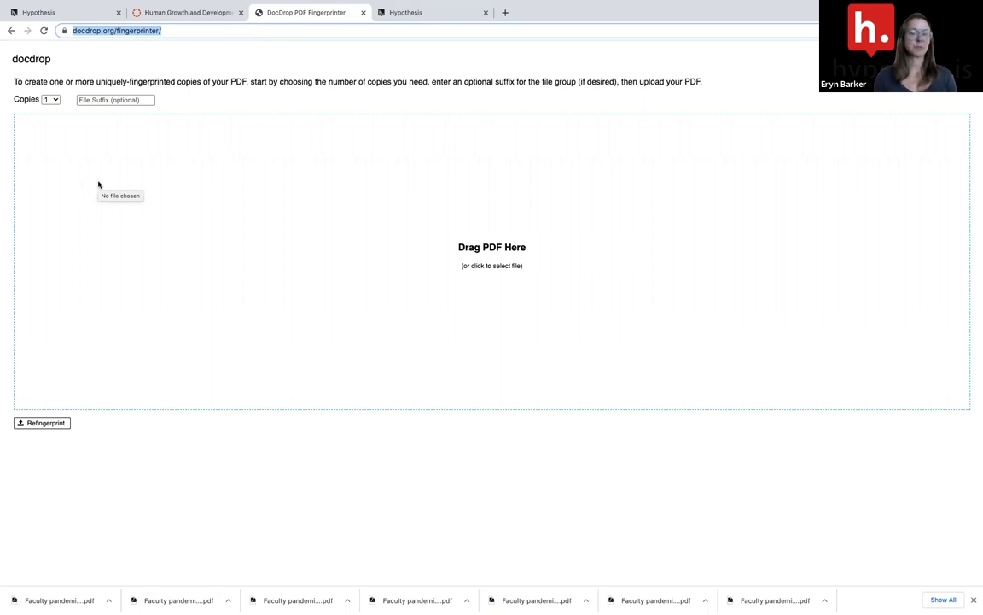
- Set the fingerprinter to 4 copies with the file suffix 'class group'
left_click(51, 99)
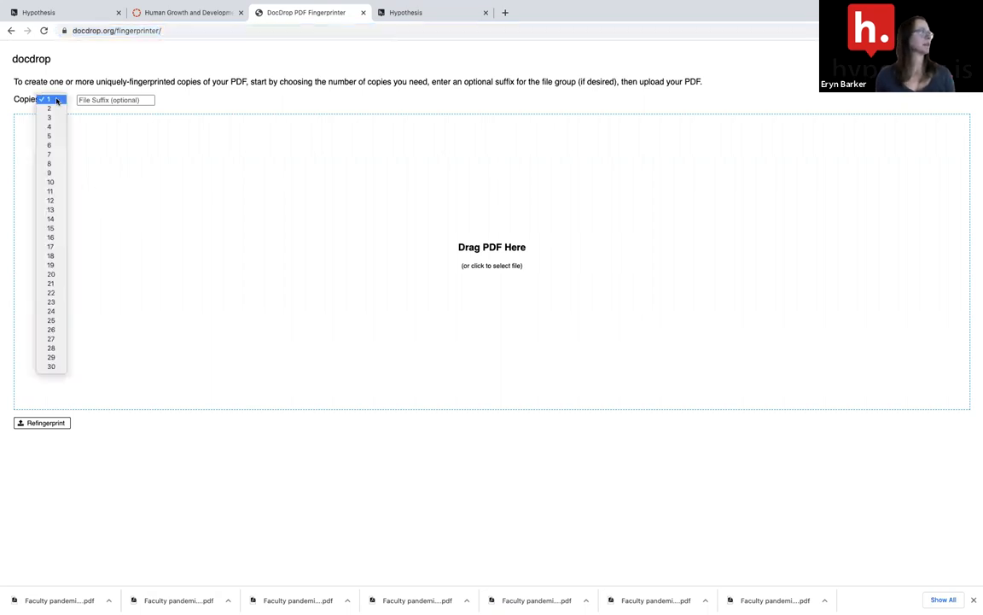
left_click(50, 126)
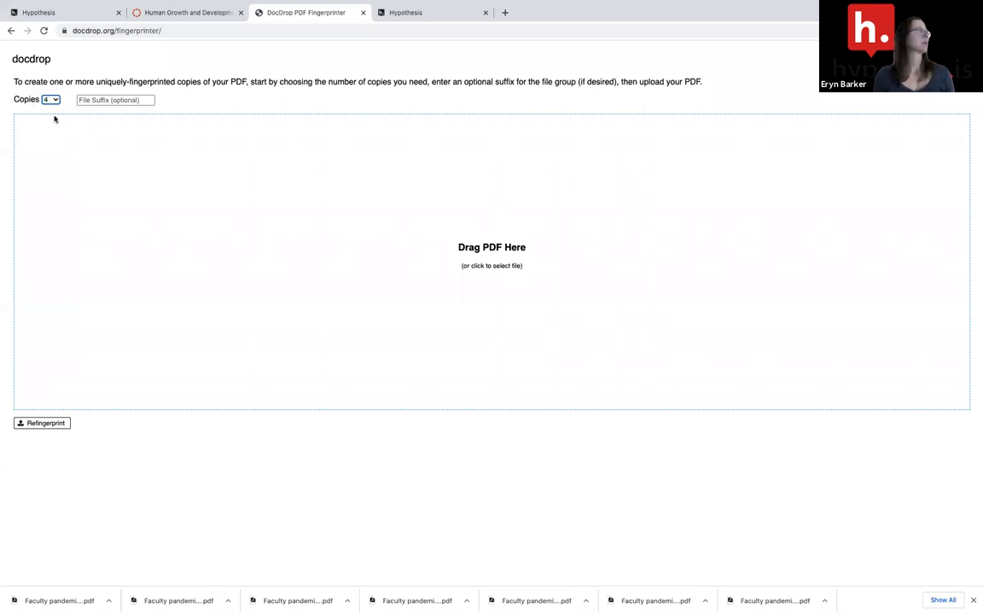
left_click(116, 99)
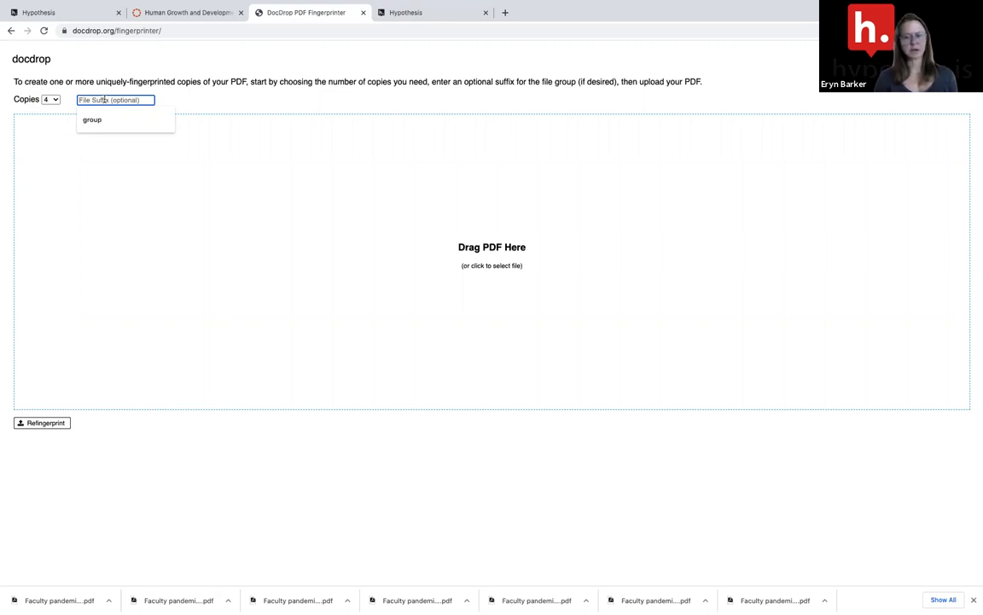
type("grou")
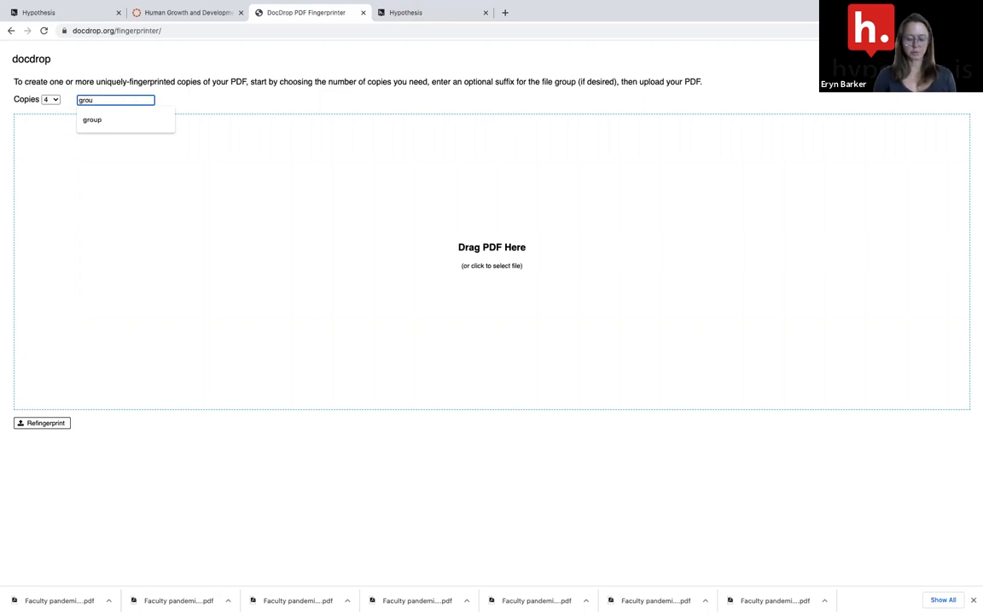
type("c")
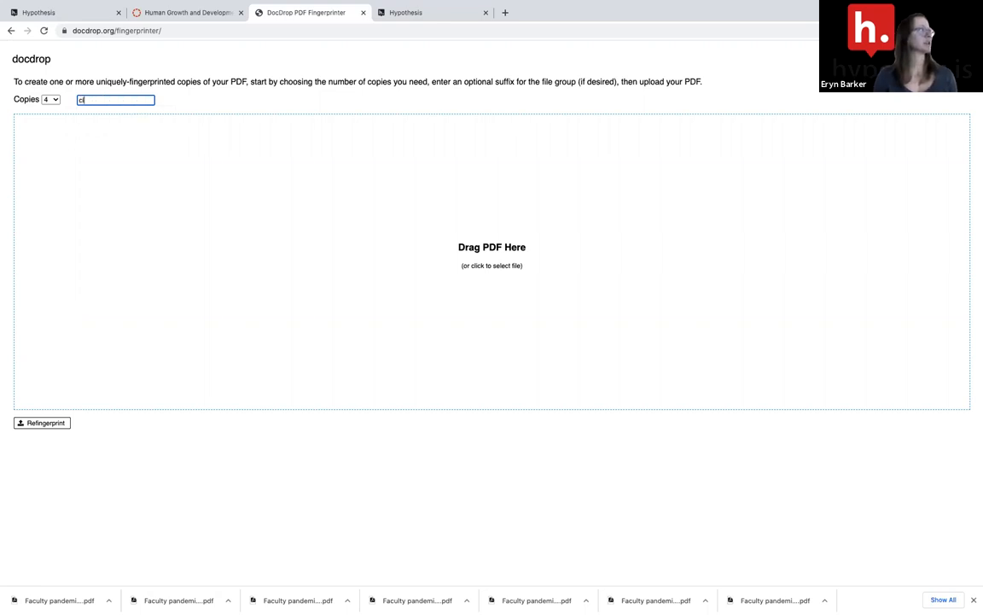
type("class group")
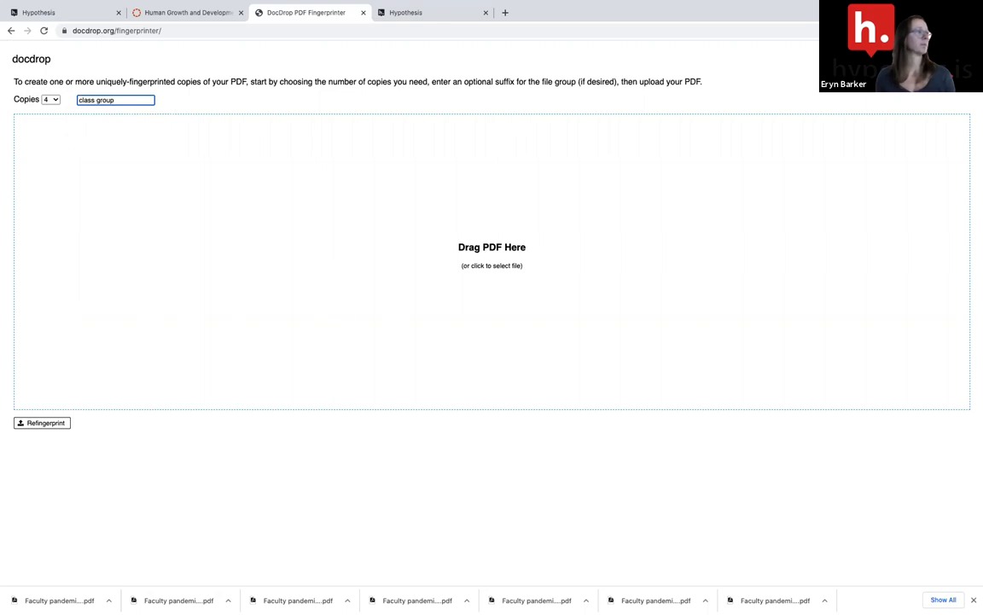
mouse_move(175, 157)
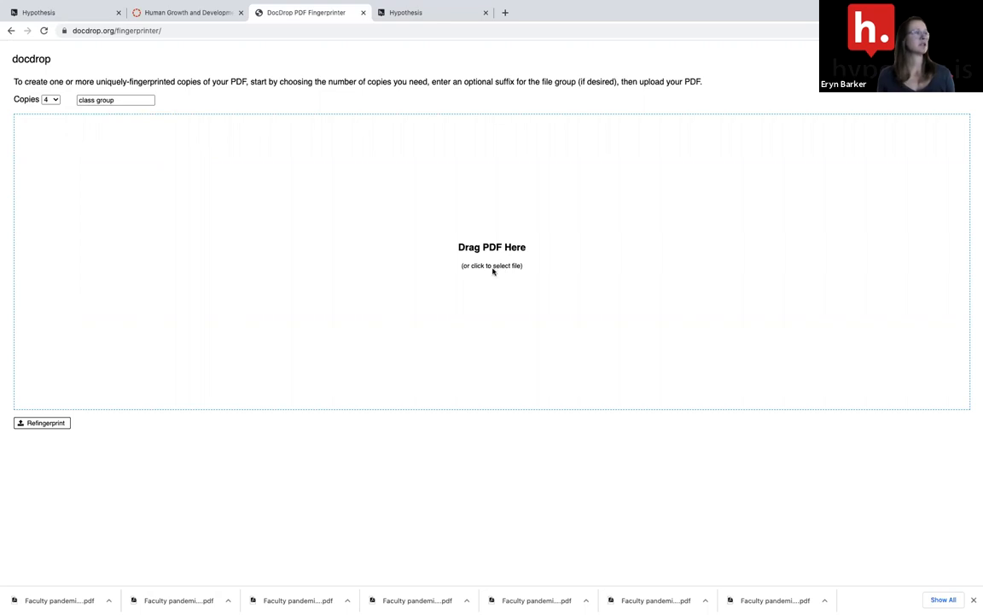
- Load 'Faculty pandemic stress is now chronic.pdf' from the computer via a 'faculty' search
left_click(492, 266)
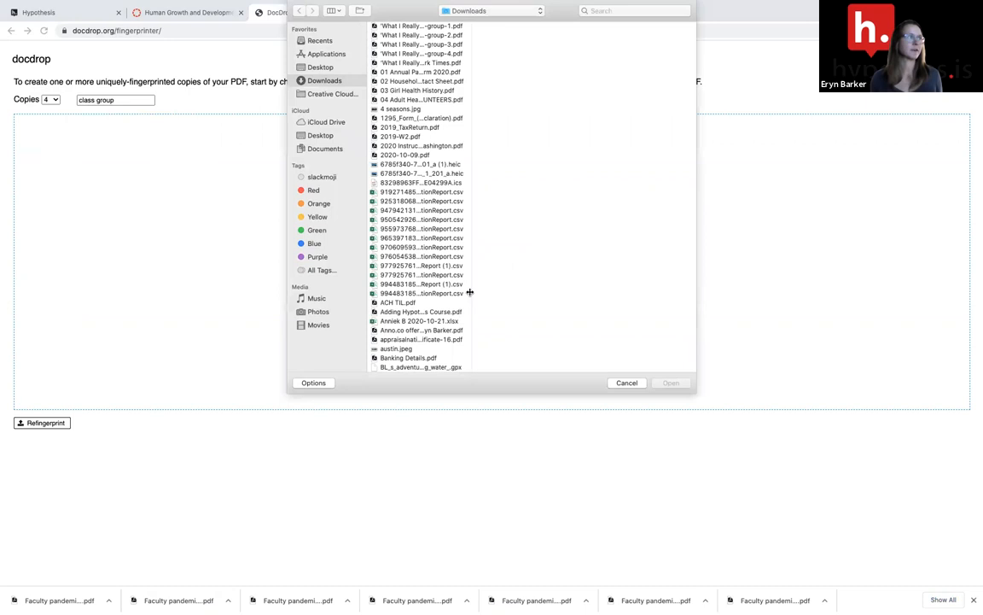
left_click(635, 10)
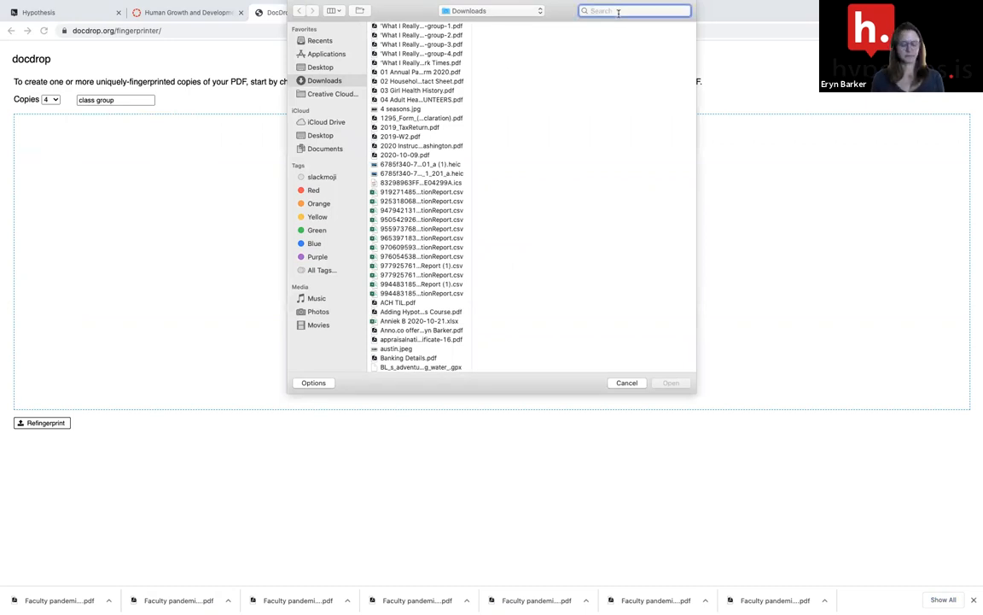
type("faculty pandemic")
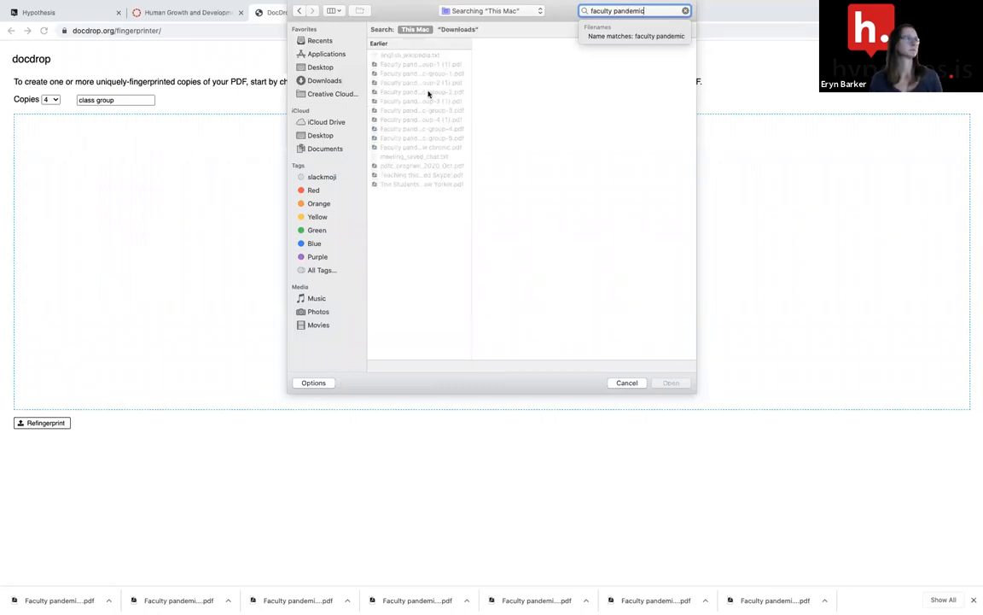
mouse_move(444, 161)
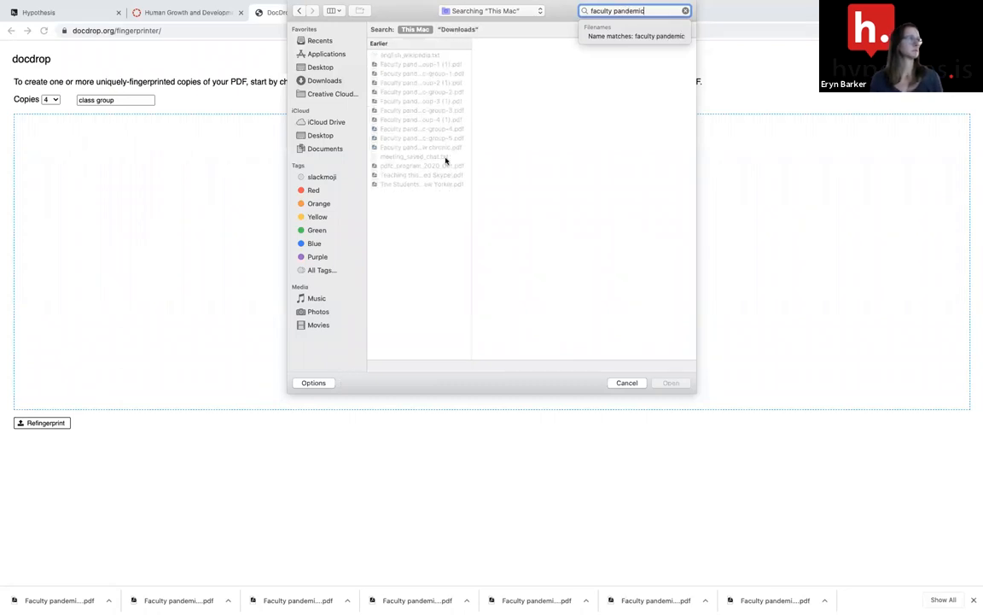
left_click(418, 146)
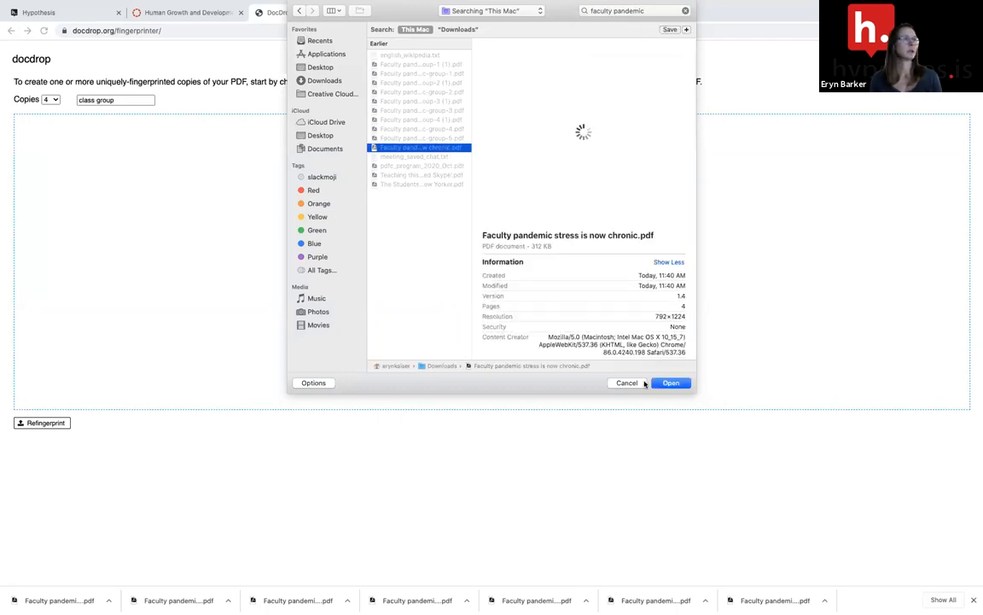
left_click(671, 382)
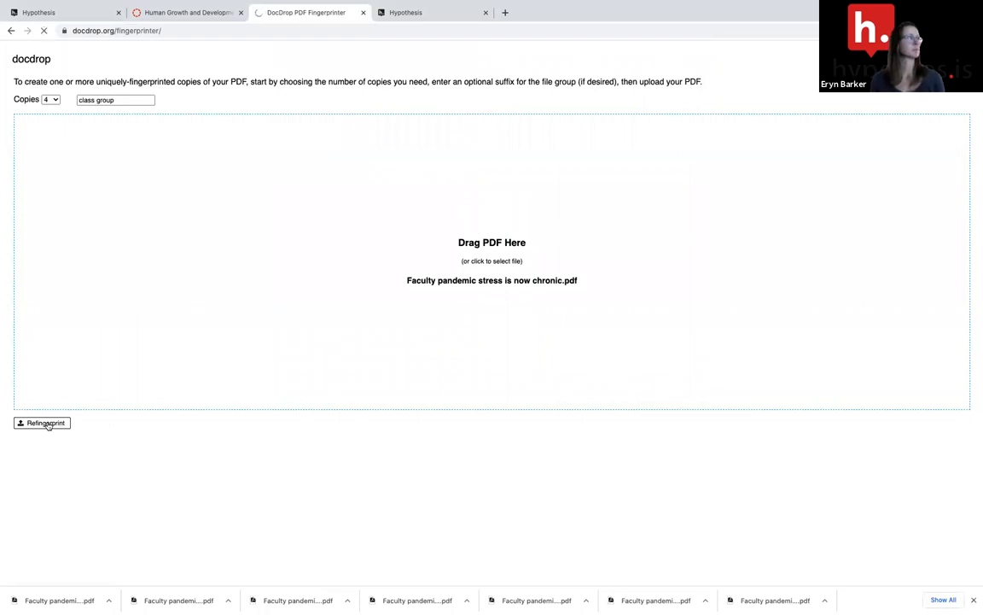
- Generate the four fingerprinted copies, class group-1 through class group-4
left_click(41, 423)
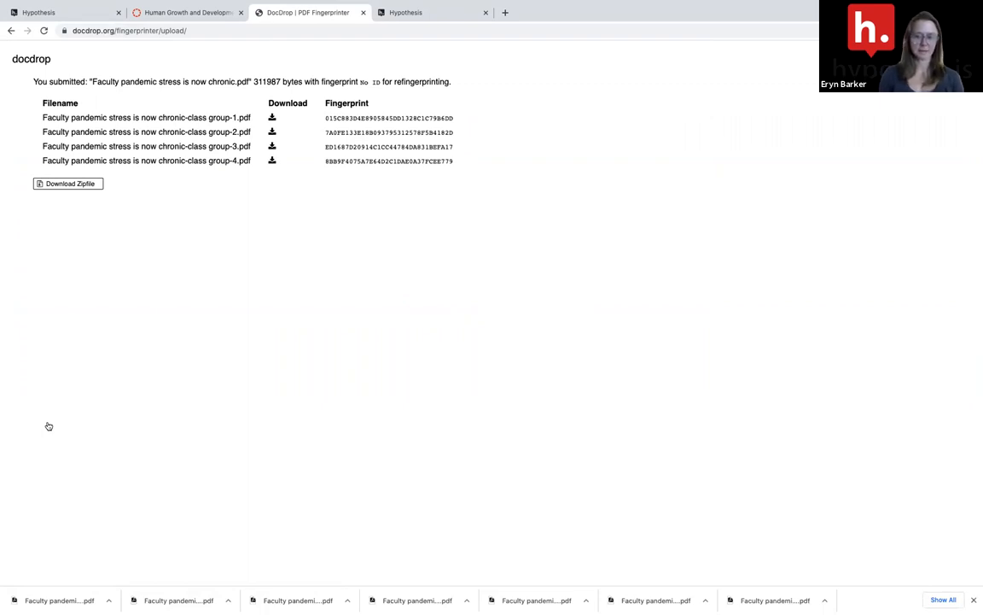
mouse_move(221, 340)
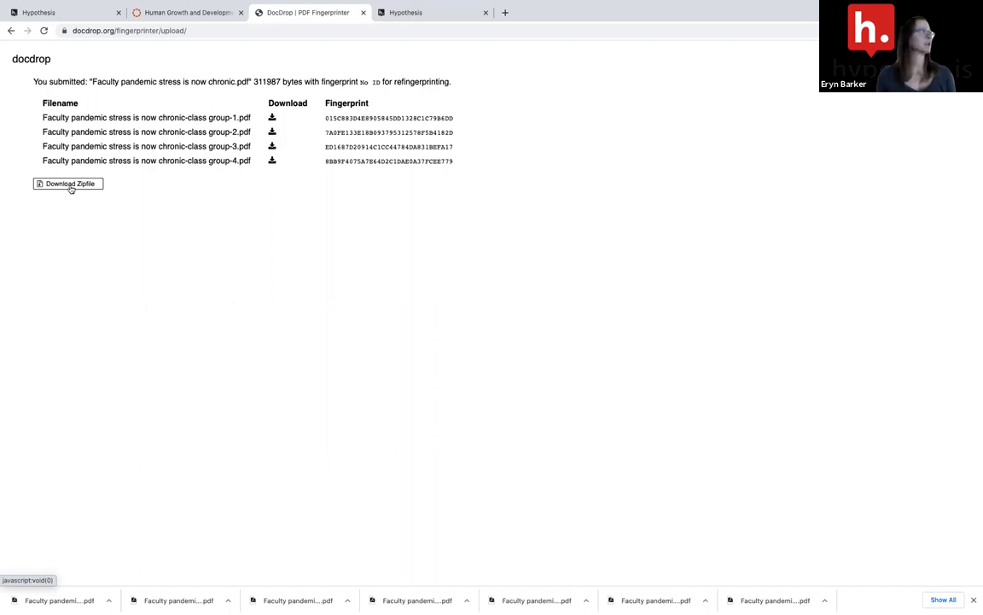
mouse_move(72, 203)
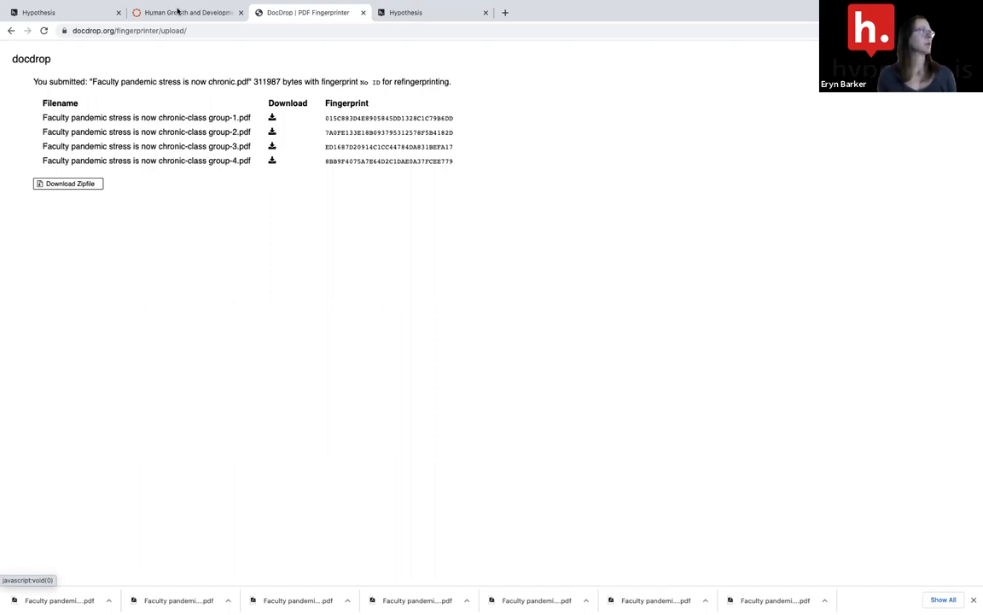
- Start a new assignment from the PSY-235 Assignments page in Canvas
left_click(187, 11)
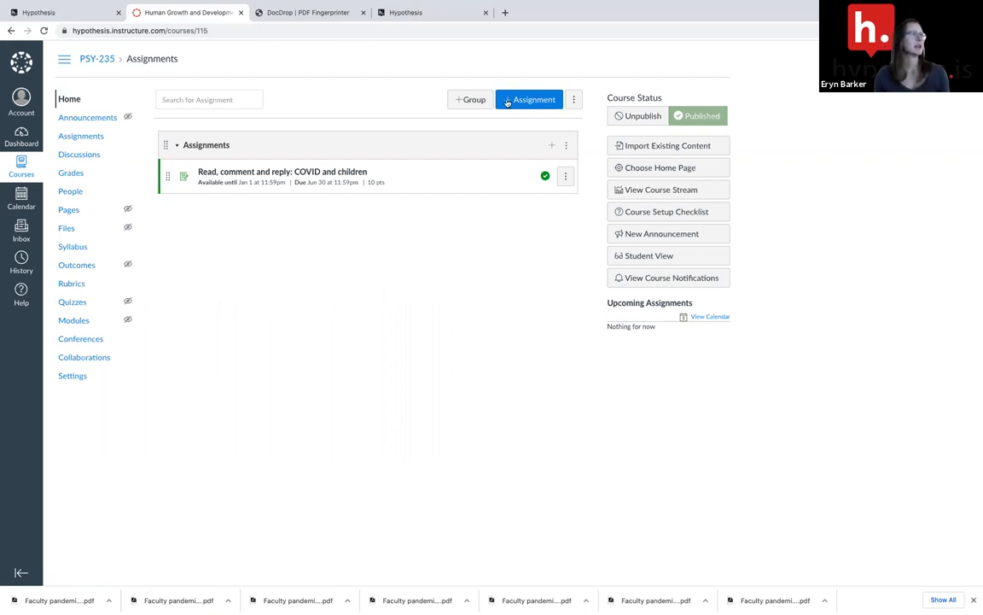
left_click(529, 99)
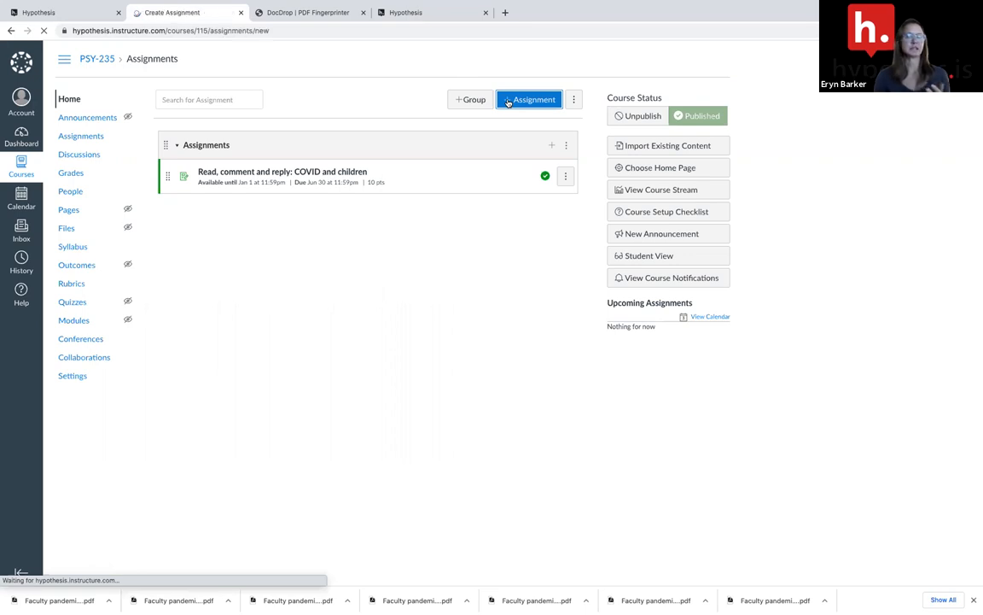
left_click(529, 99)
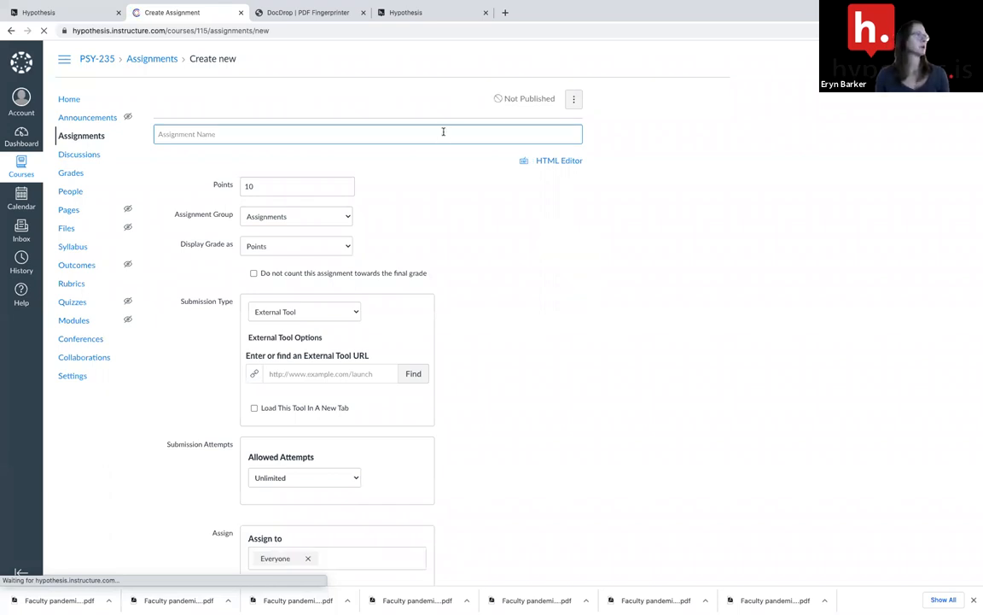
- Name the assignment 'Faculty pandemic stress- group 1' and move down to submission settings
type("Faculty pandemic stress- group 1")
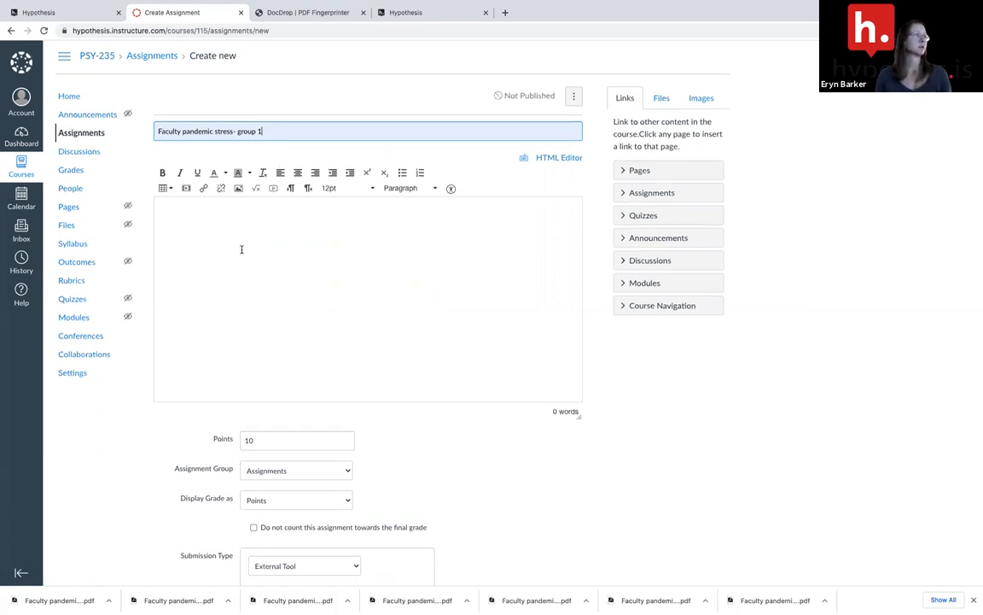
scroll("down", 3)
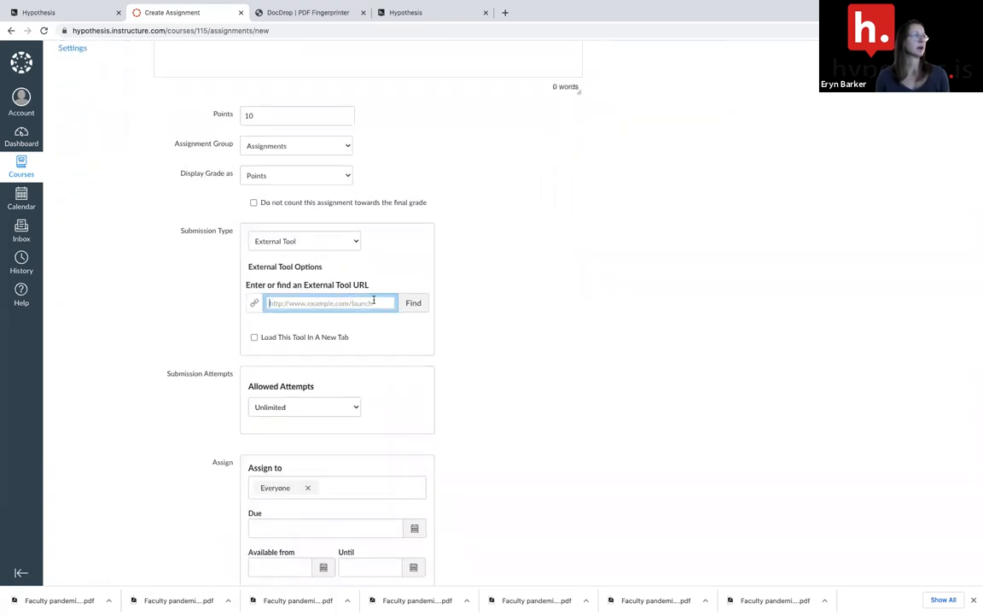
- Choose Hypothesis as the assignment's external tool, reaching its resource picker
left_click(331, 302)
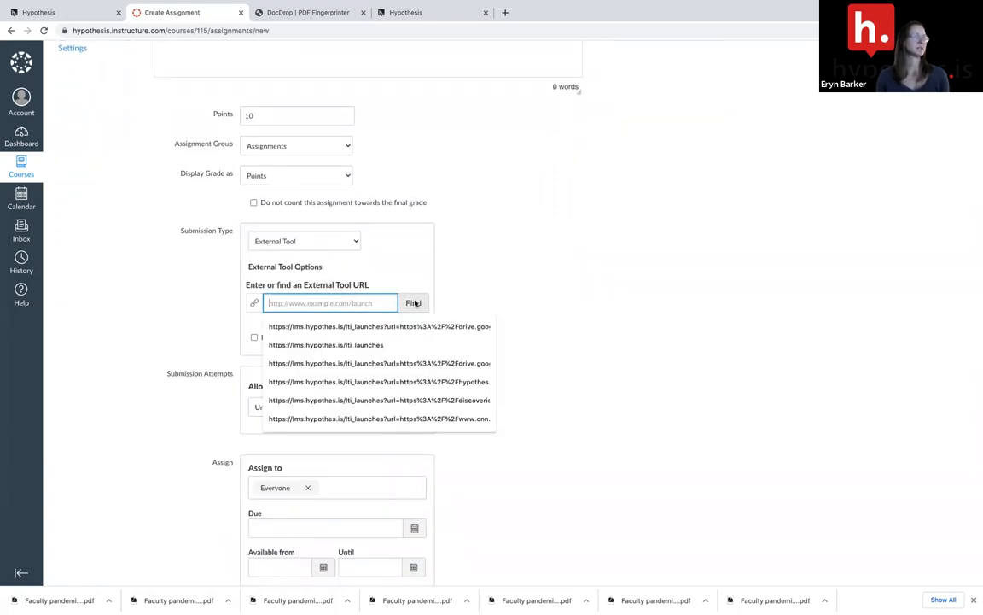
left_click(414, 304)
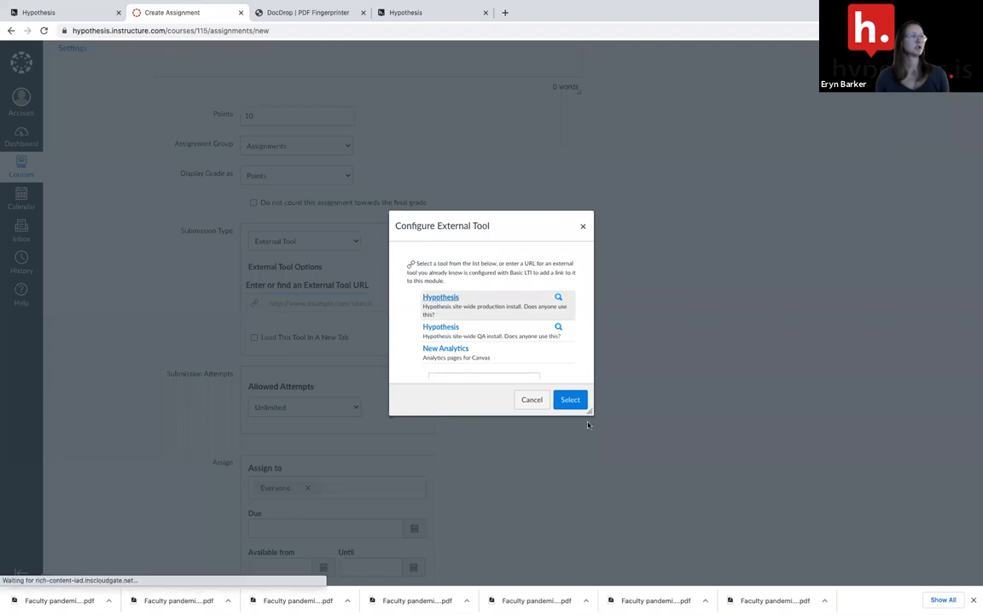
left_click(570, 399)
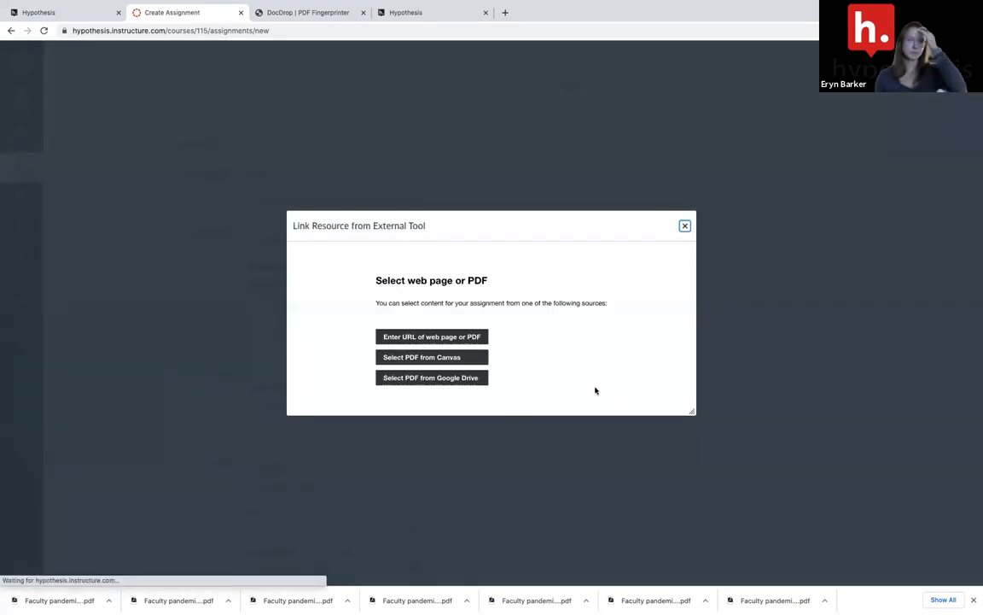
mouse_move(430, 377)
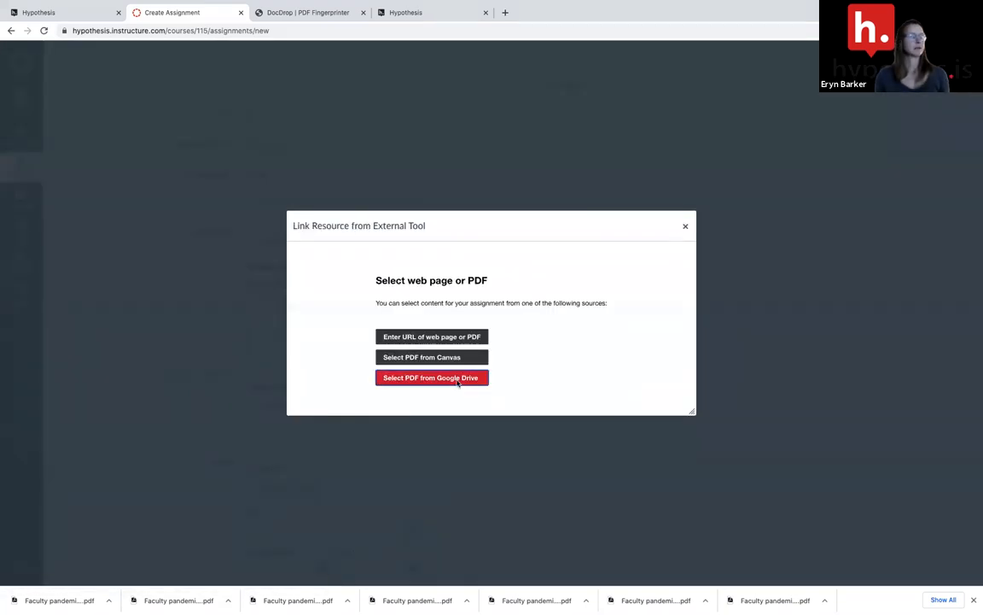
- Choose a Google Drive PDF source and sign in with the first Google account
left_click(430, 378)
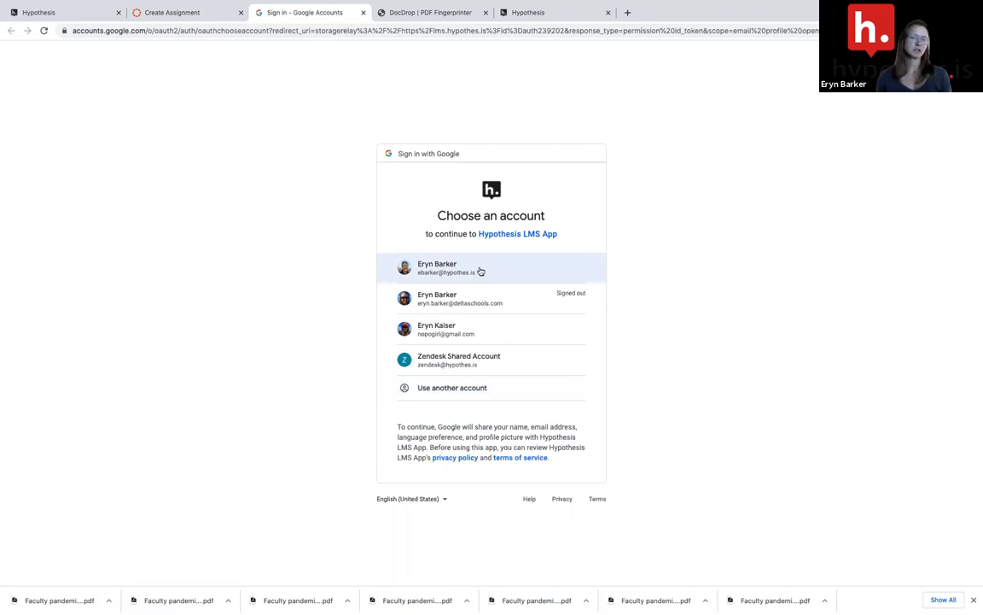
left_click(491, 267)
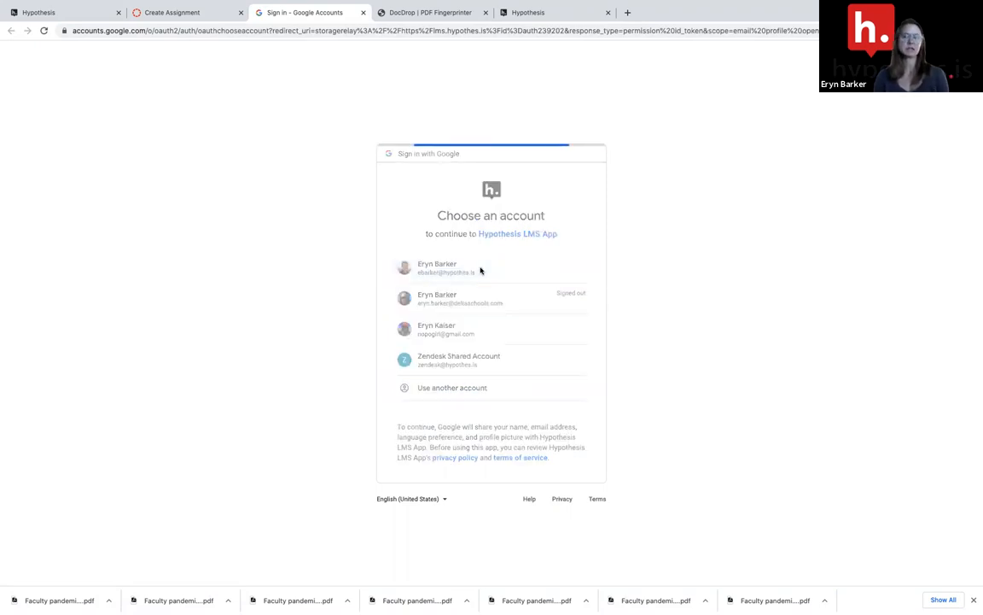
left_click(444, 266)
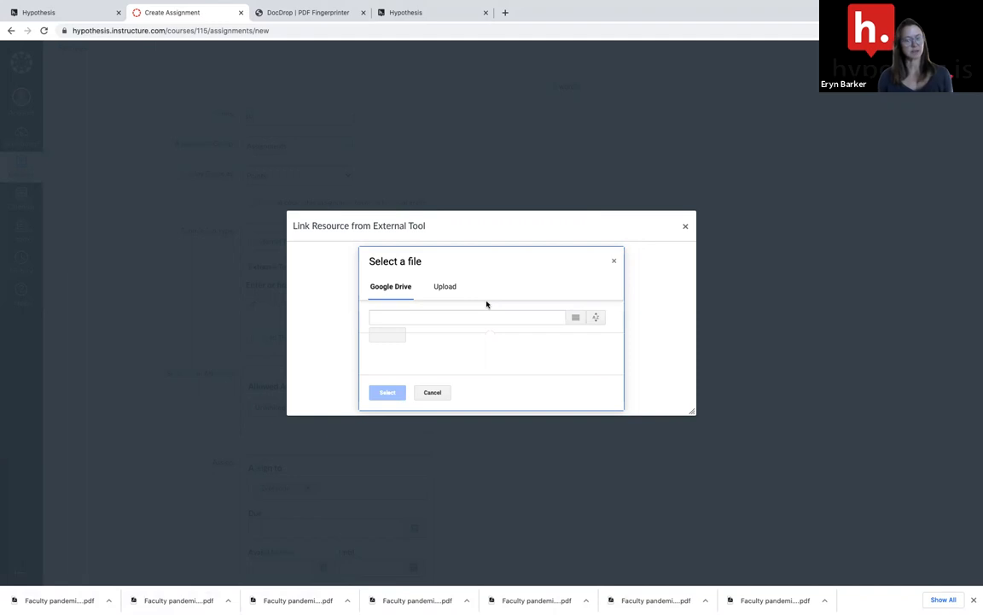
- Upload from the device instead, finding and choosing the group-1 faculty pandemic PDF
left_click(444, 286)
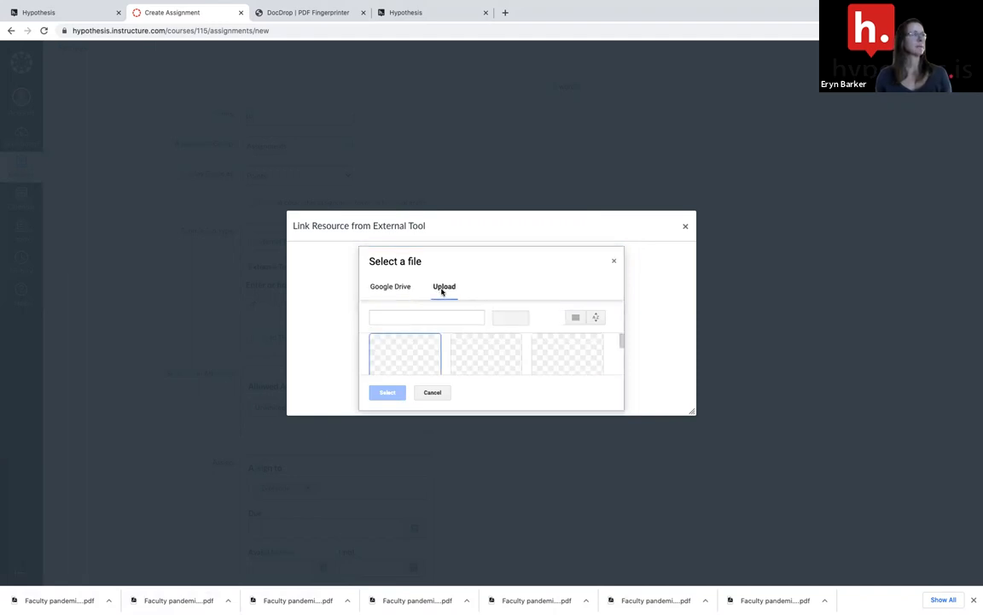
left_click(444, 287)
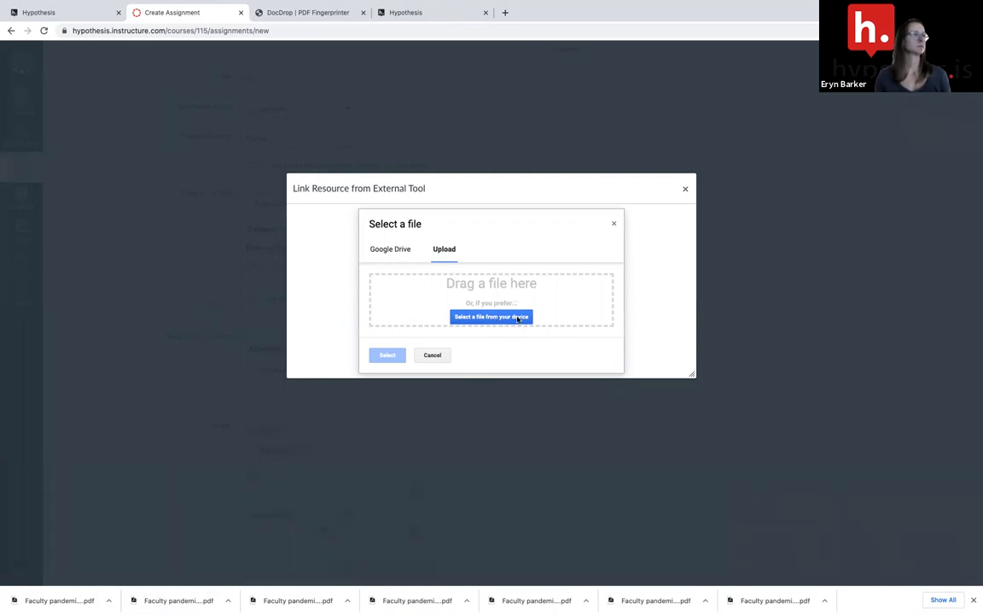
left_click(492, 316)
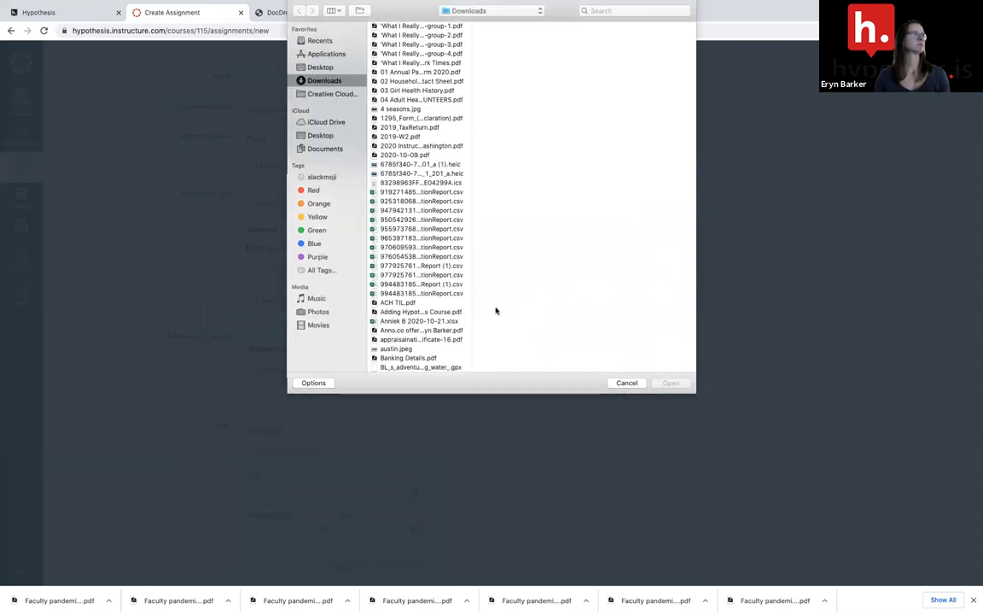
left_click(635, 11)
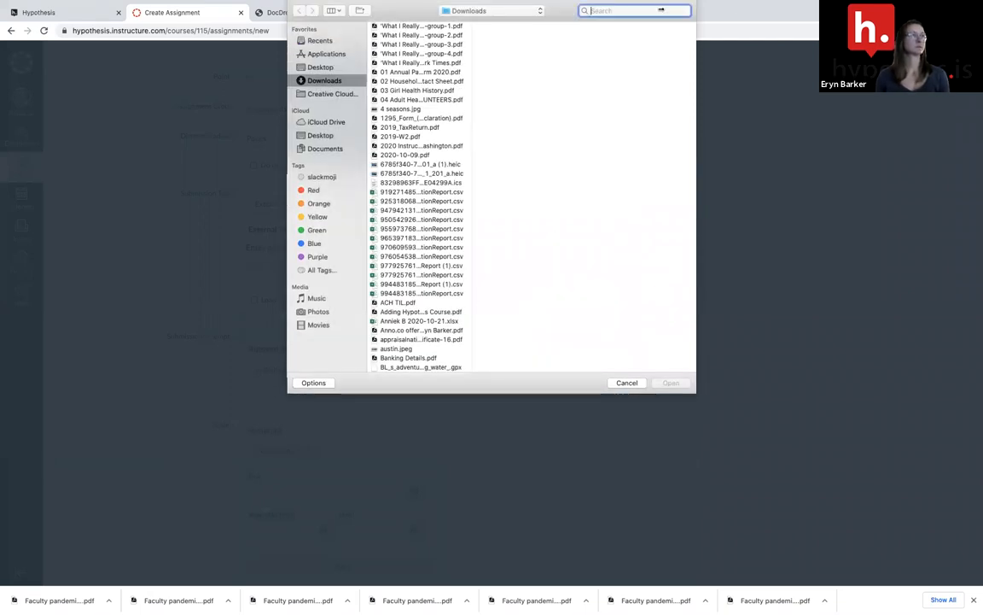
type("faculty pandemic")
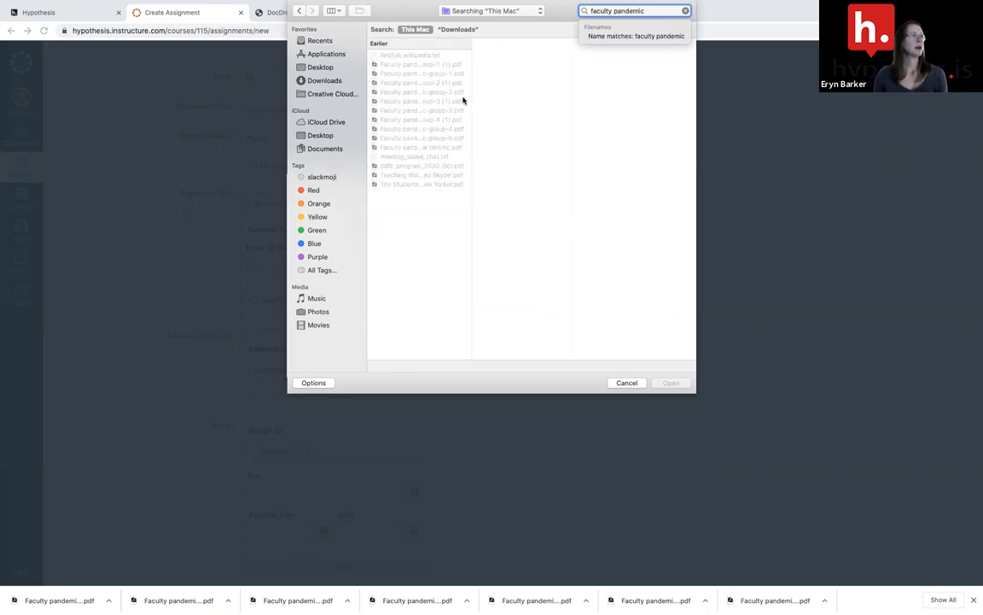
mouse_move(437, 78)
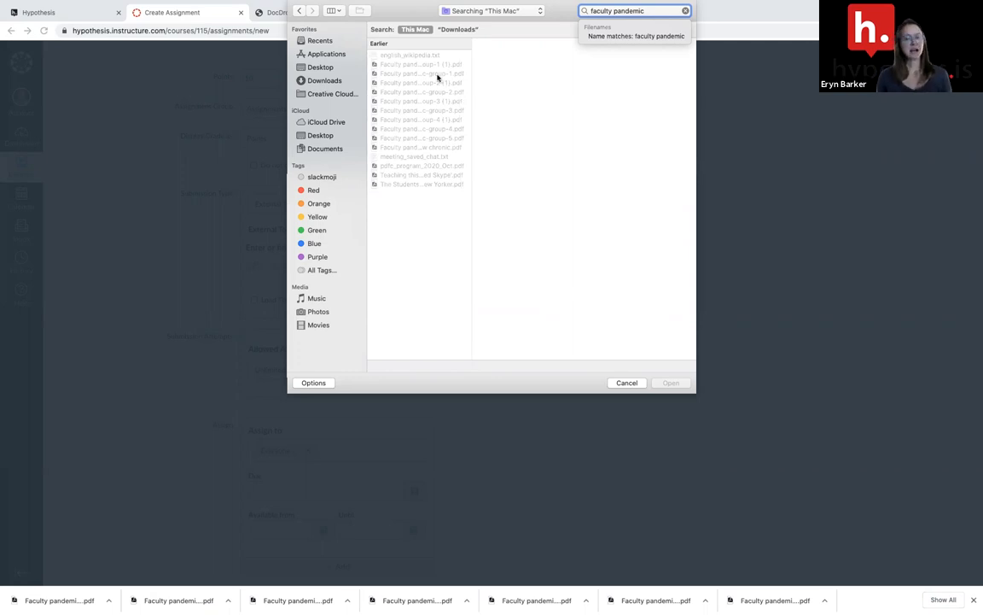
left_click(418, 73)
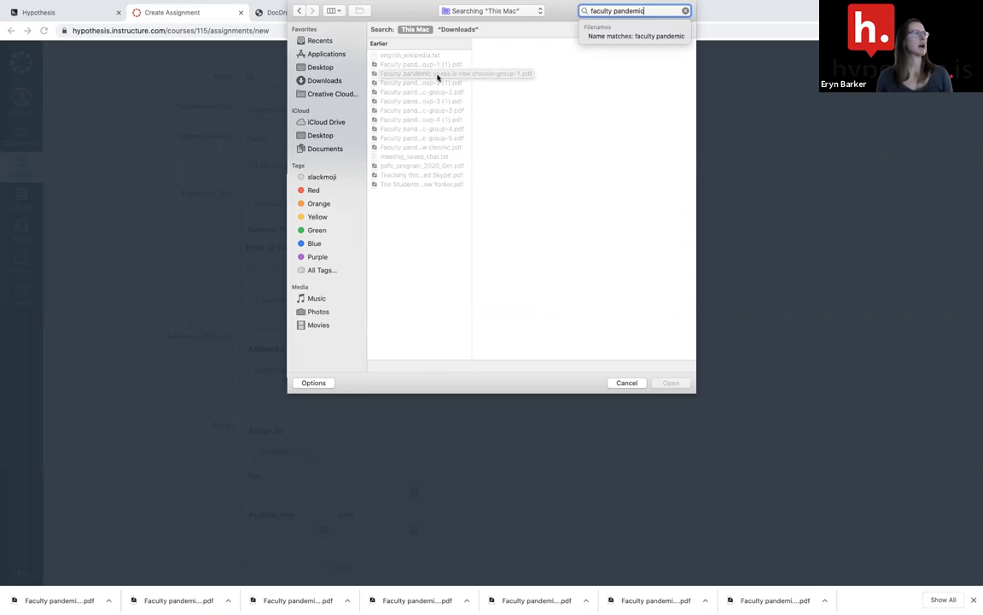
left_click(420, 72)
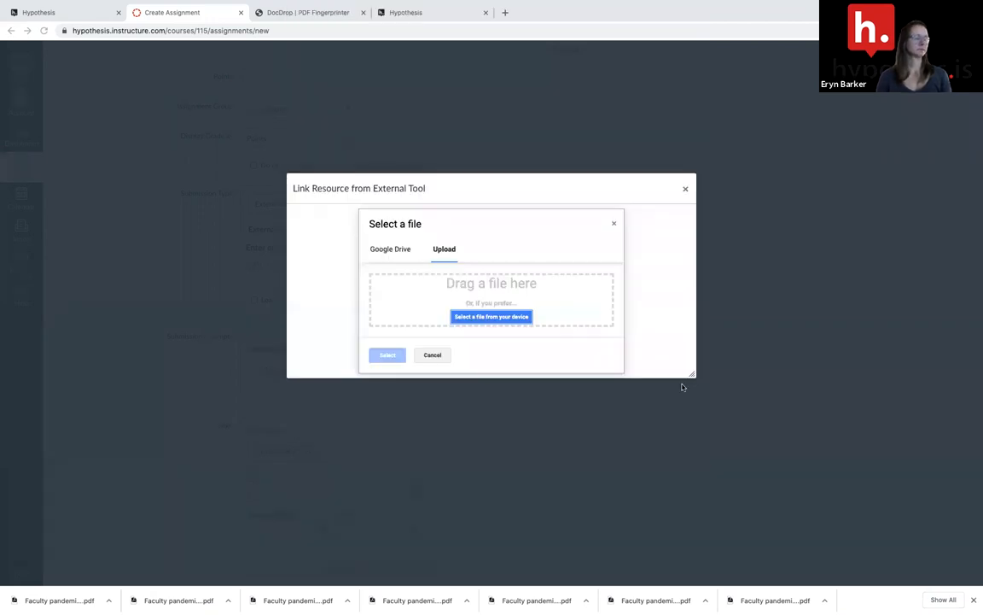
- Attach the PDF via Hypothesis, load in a new tab, assign only to Human Growth and Development
left_click(491, 316)
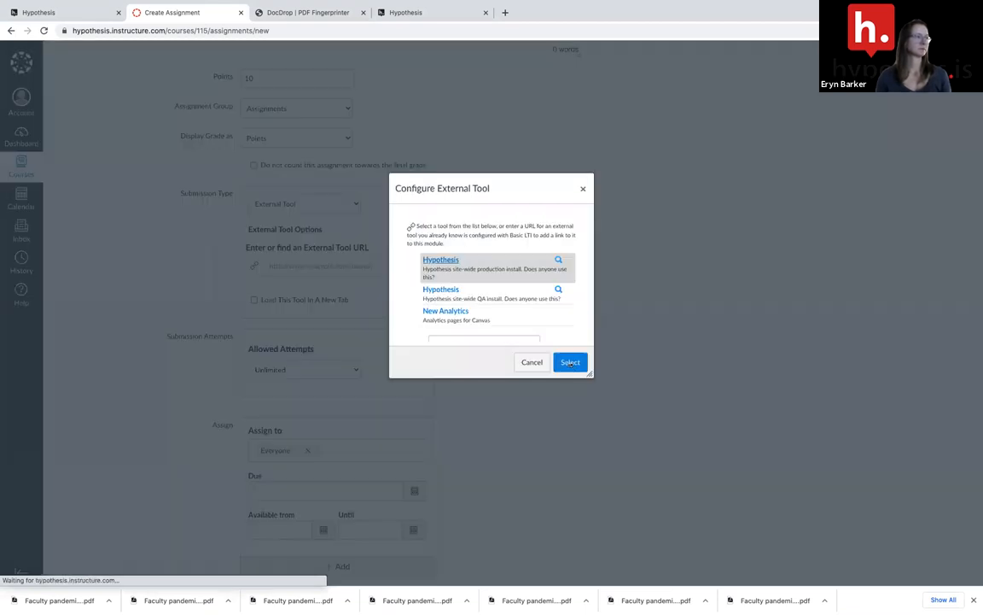
left_click(570, 362)
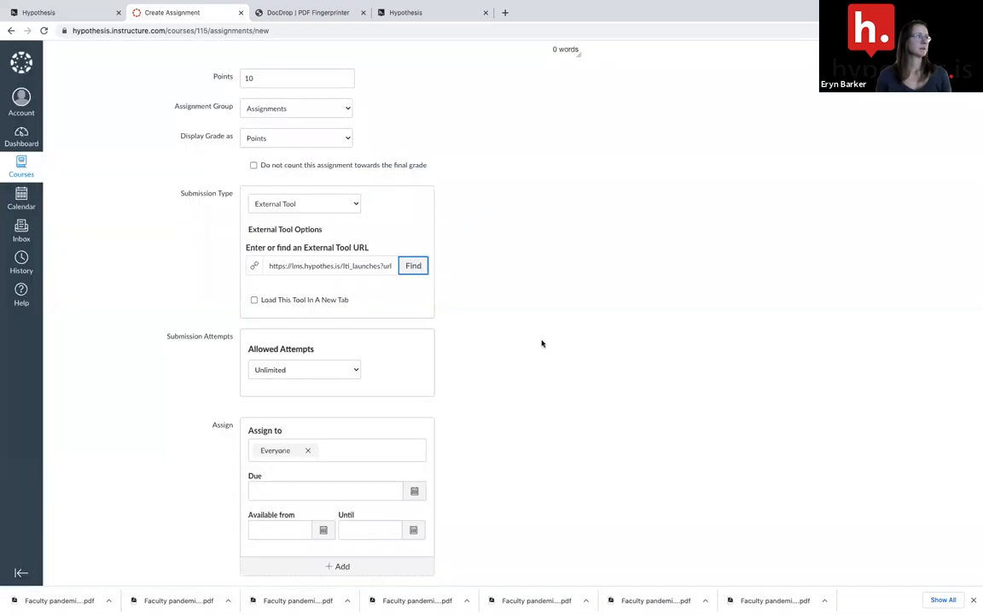
left_click(252, 228)
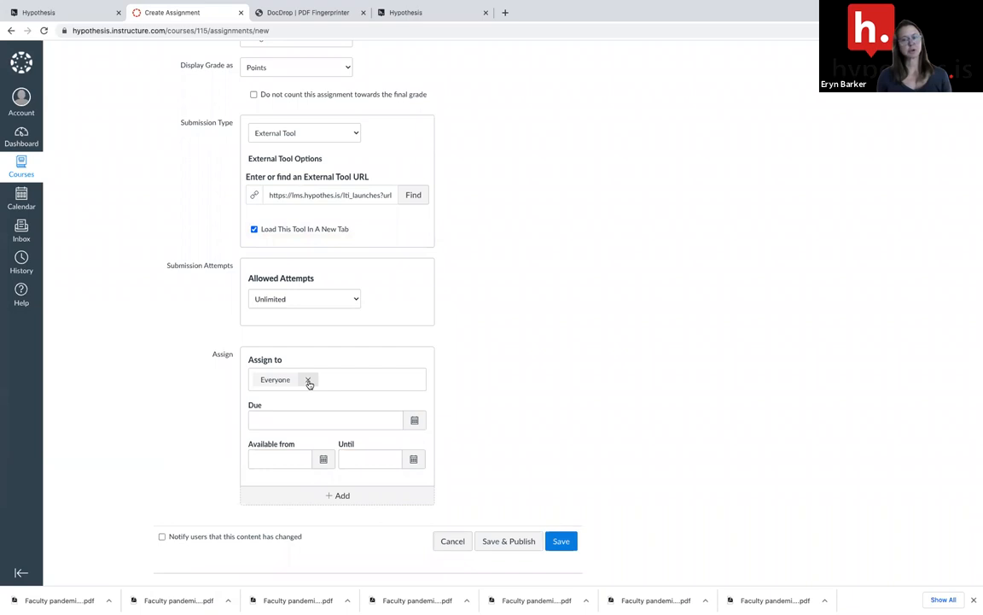
left_click(333, 379)
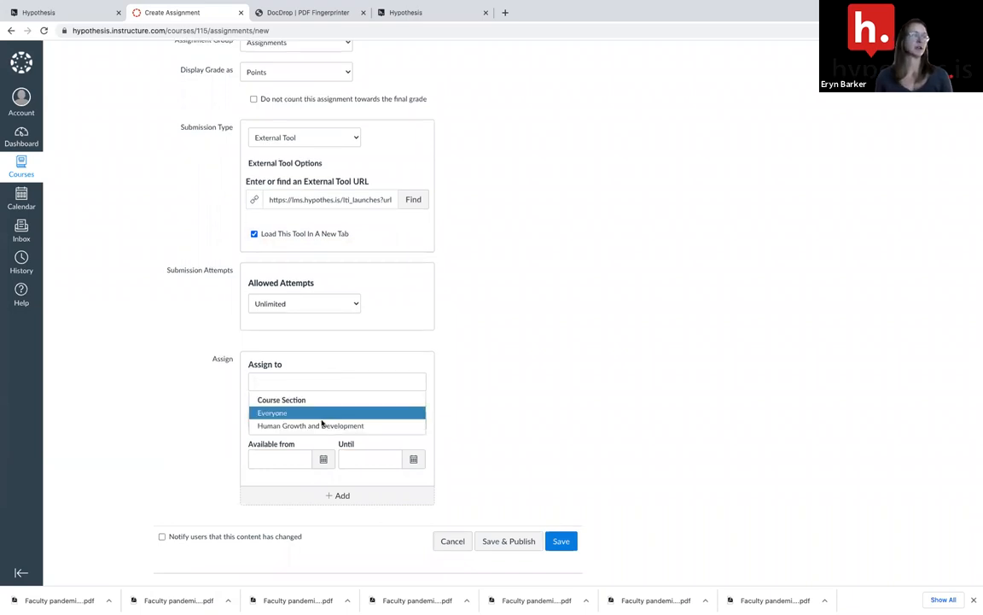
left_click(311, 425)
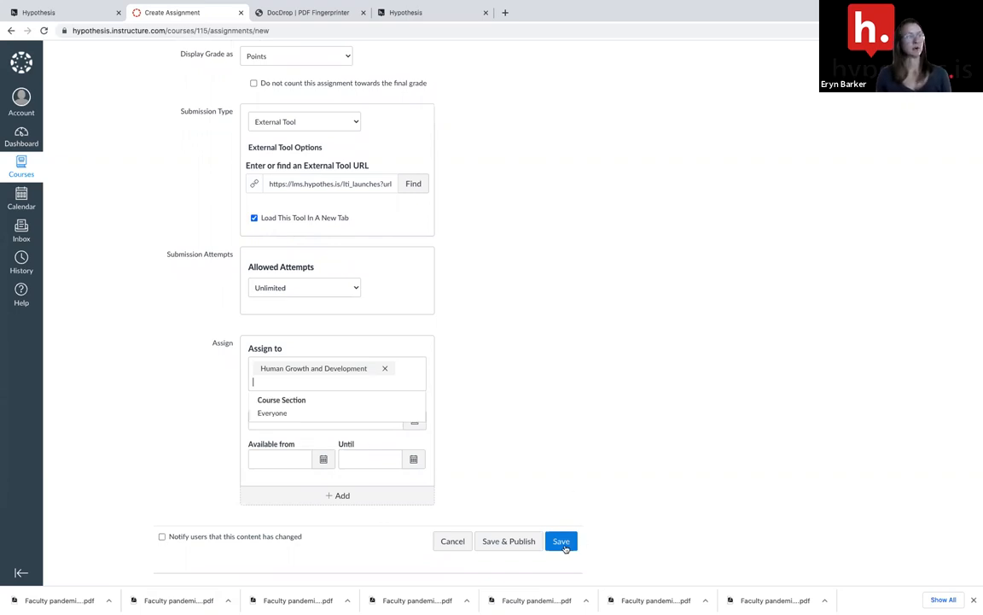
- Save the 'Faculty pandemic stress- group 1' assignment and land on its finished page
left_click(560, 541)
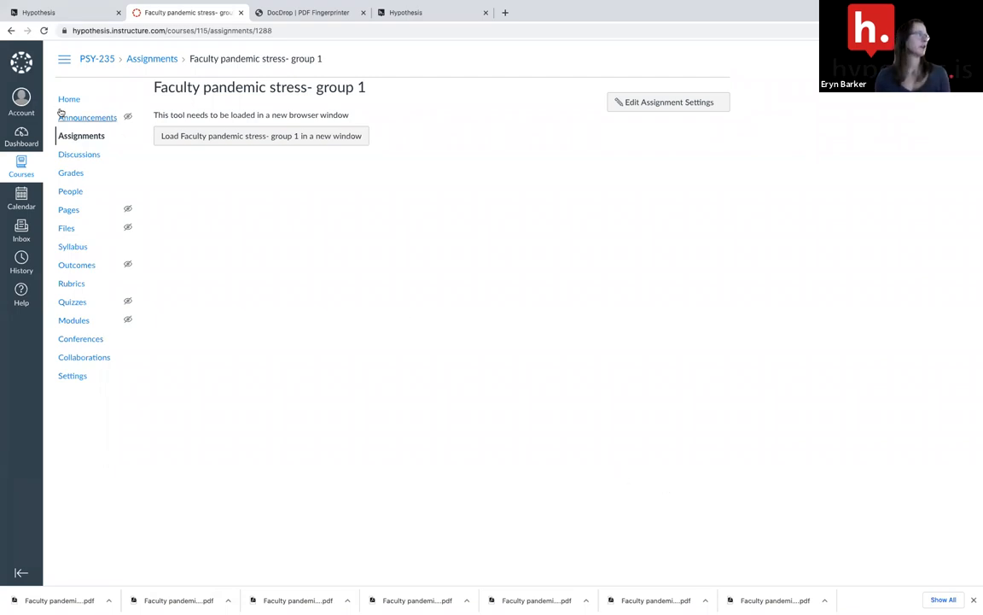
- Return to the PSY-235 Assignments list, now showing the new group 1 assignment
left_click(82, 137)
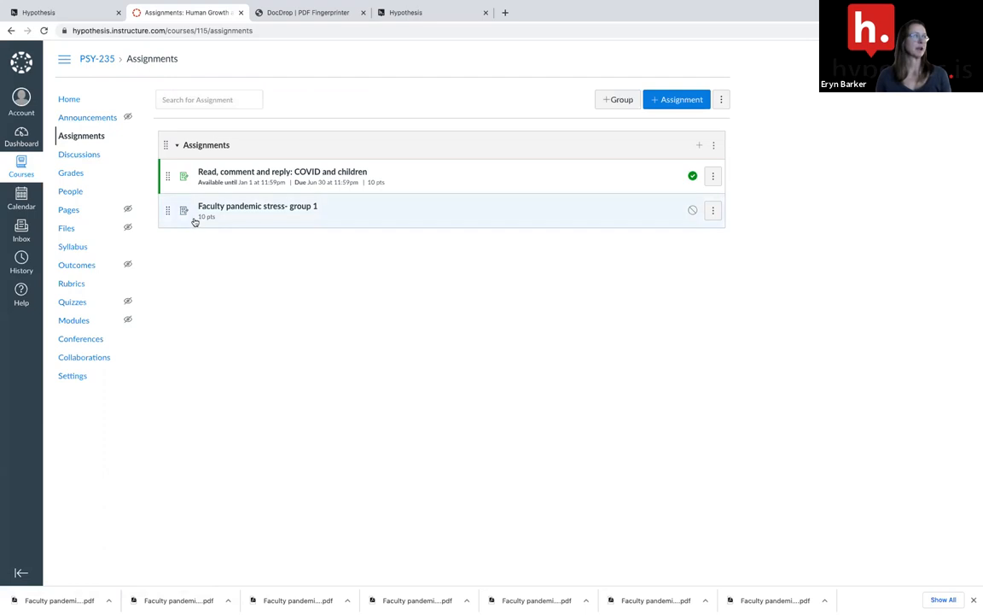
mouse_move(256, 205)
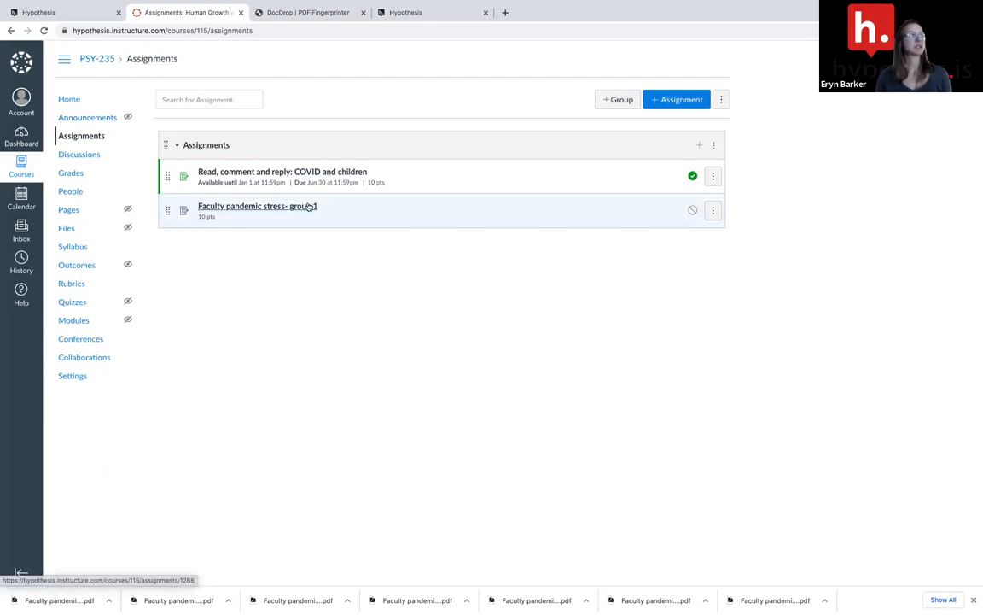
mouse_move(333, 243)
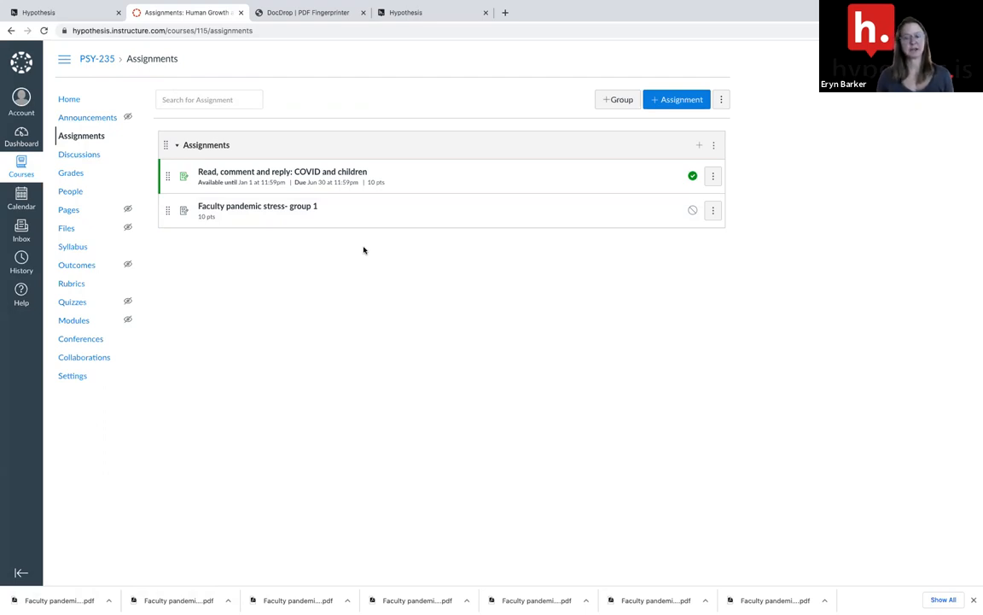
mouse_move(351, 250)
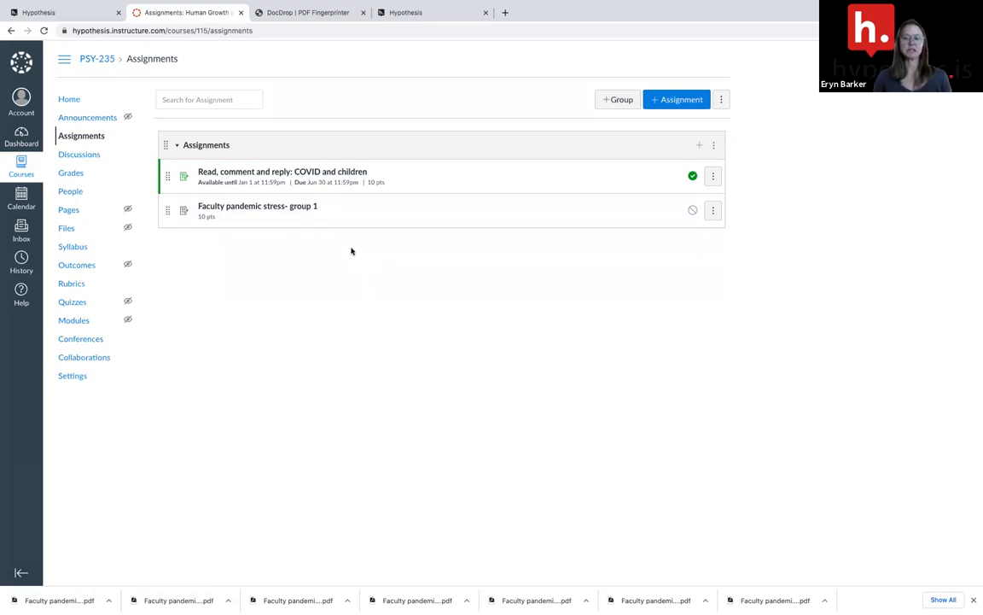